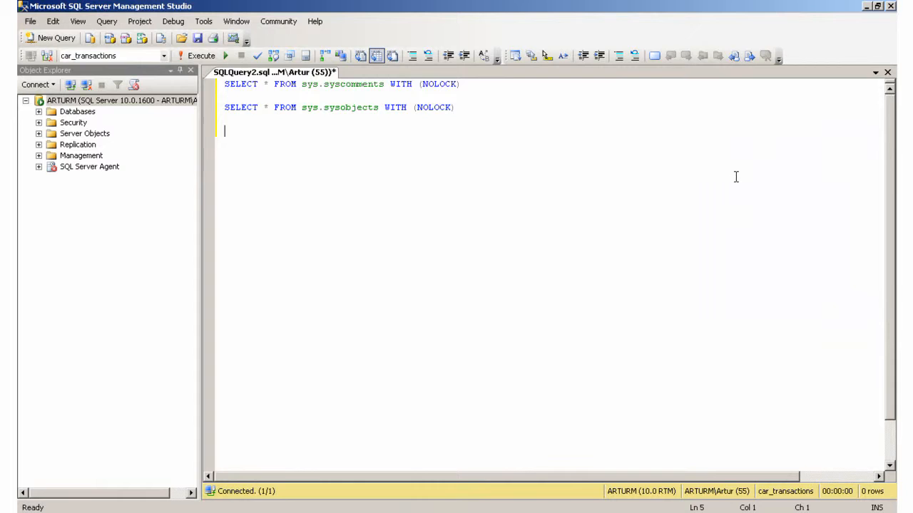
{"action": "mouse_move", "coordinate": [516, 114]}
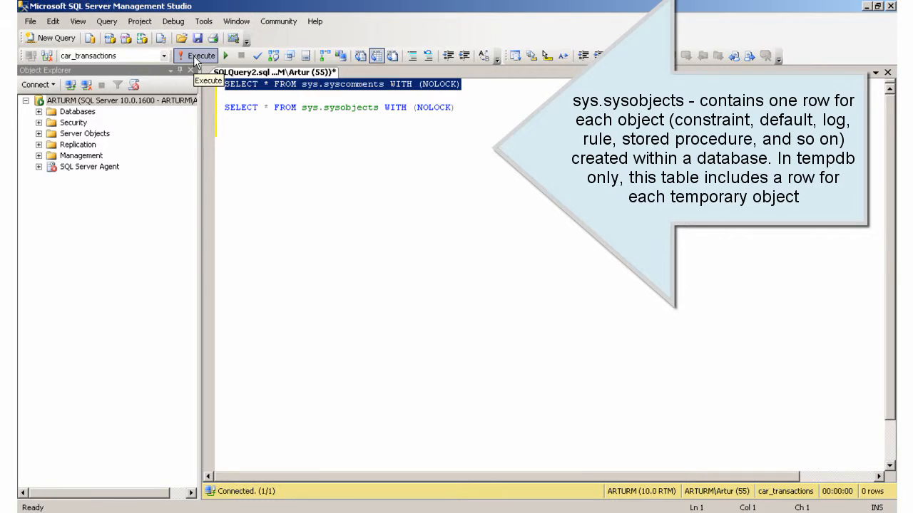
Execute the SELECT from sys.syscomments and look through its 20 returned rows
{"action": "left_click", "coordinate": [201, 56]}
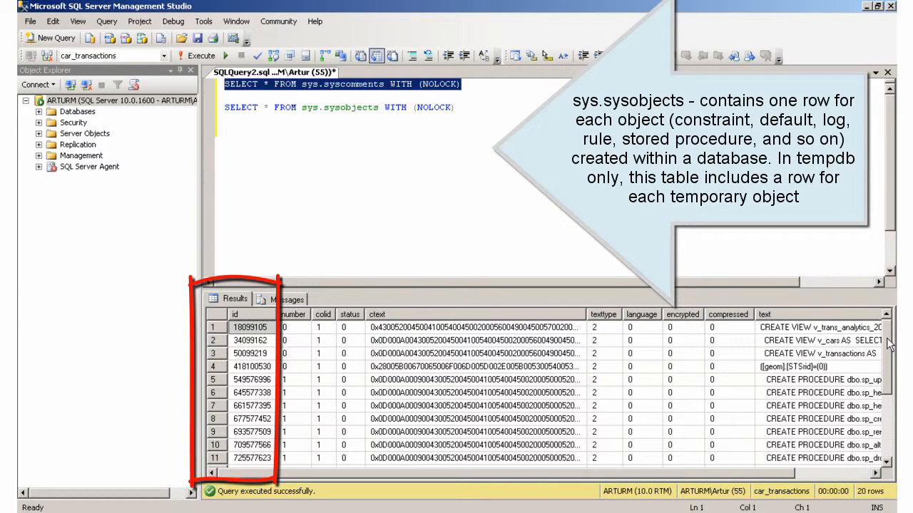
{"action": "scroll", "scroll_direction": "down", "scroll_amount": 3}
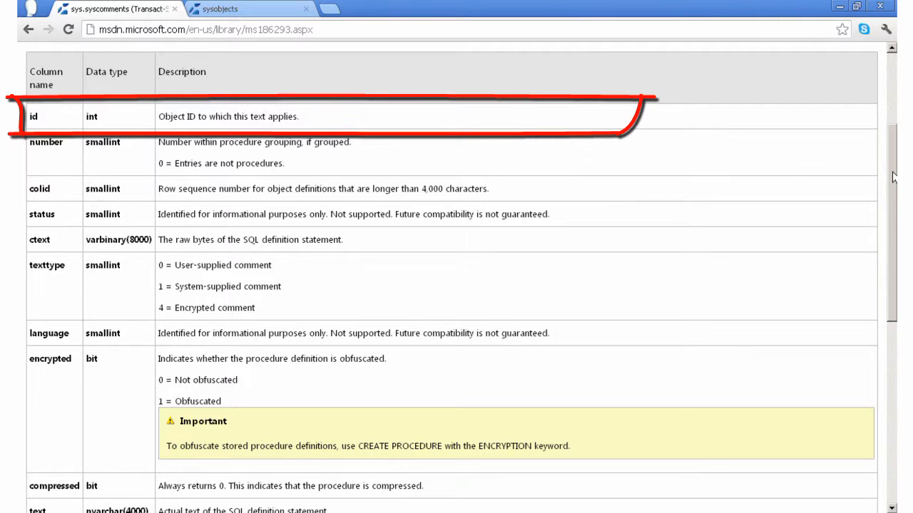
Scroll through the sys.syscomments column table on MSDN, reading id and text columns
{"action": "scroll", "scroll_direction": "down", "scroll_amount": 3}
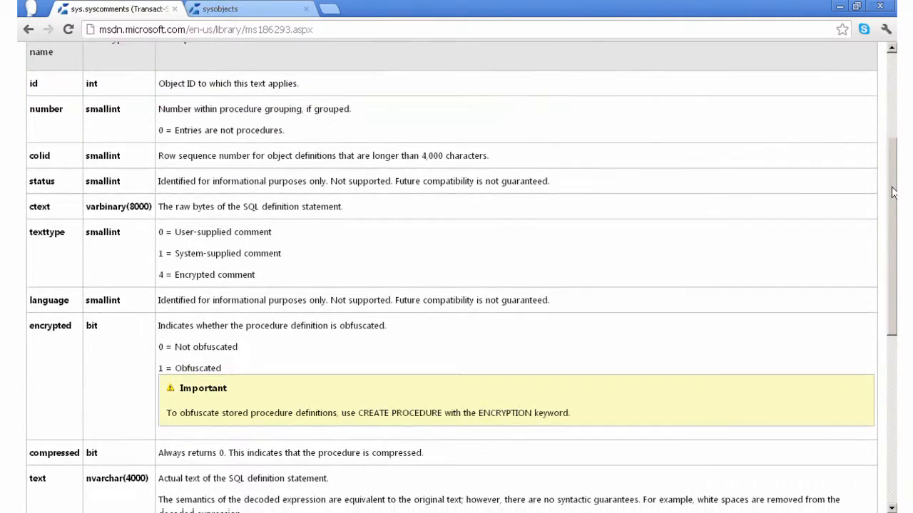
{"action": "scroll", "scroll_direction": "down", "scroll_amount": 3}
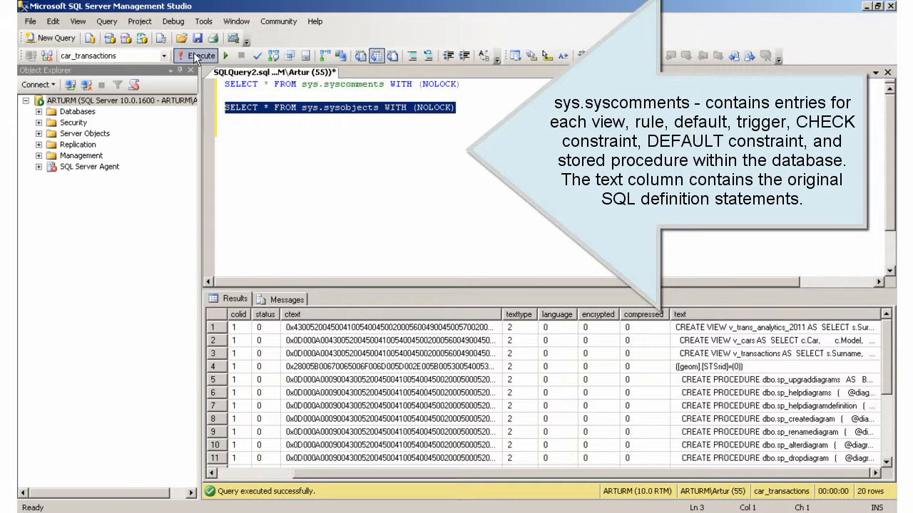
Execute the SELECT from sys.sysobjects and look through its 133 rows of names, ids and types
{"action": "left_click", "coordinate": [199, 55]}
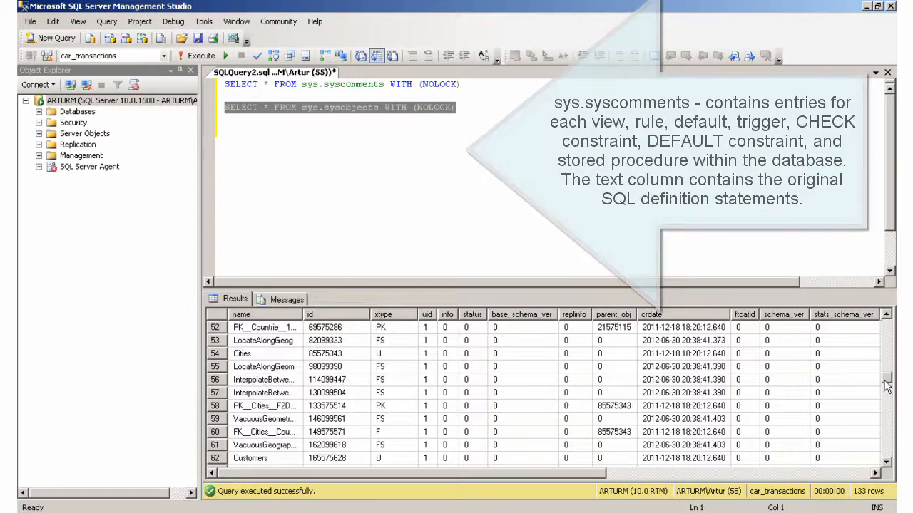
{"action": "scroll", "scroll_direction": "down", "scroll_amount": 3}
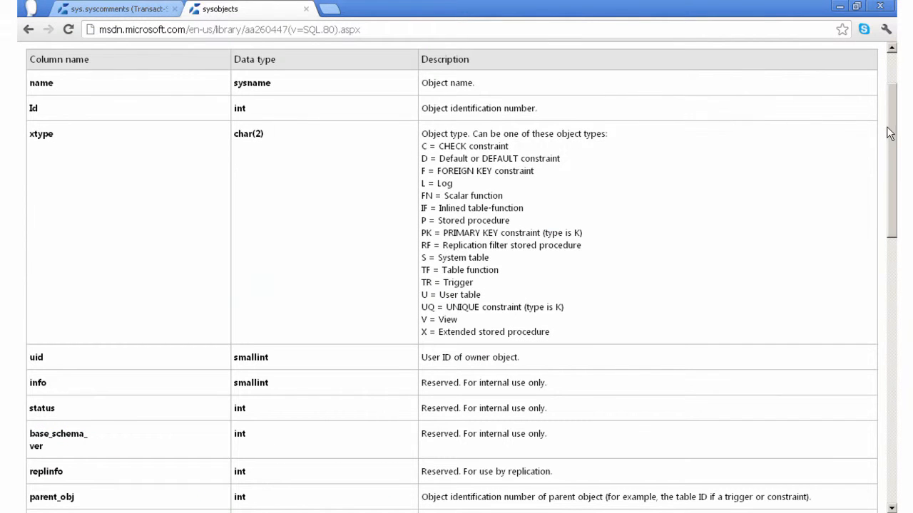
Read the sysobjects MSDN page down through the object type codes to its final columns
{"action": "left_click_drag", "start_coordinate": [15, 50], "coordinate": [627, 359]}
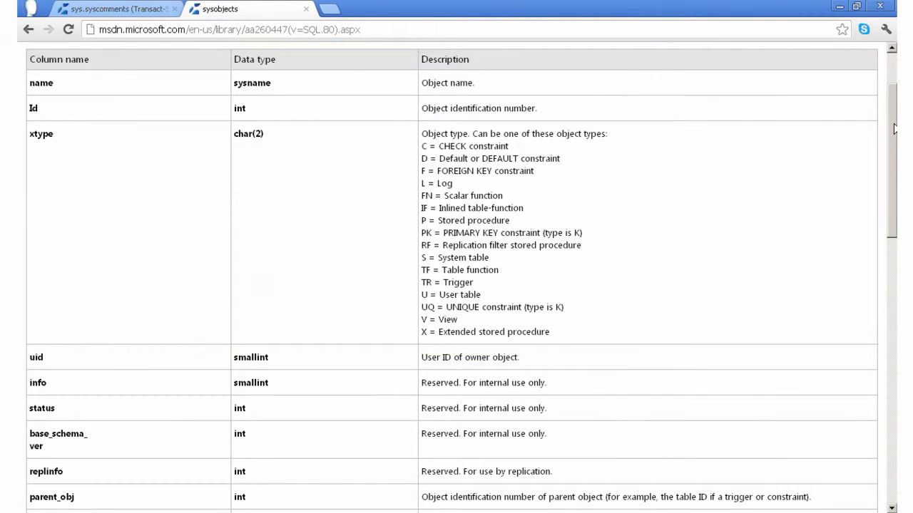
{"action": "scroll", "scroll_direction": "down", "scroll_amount": 3}
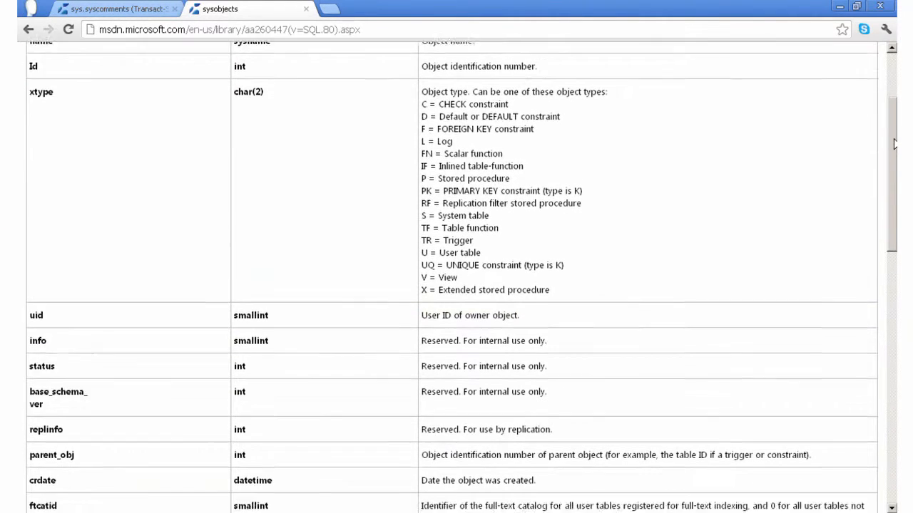
{"action": "scroll", "scroll_direction": "down", "scroll_amount": 3}
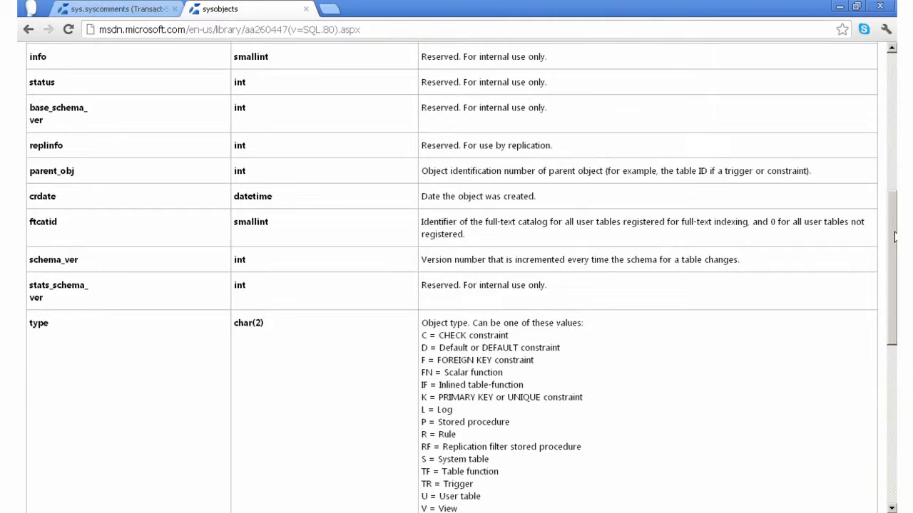
{"action": "scroll", "scroll_direction": "down", "scroll_amount": 3}
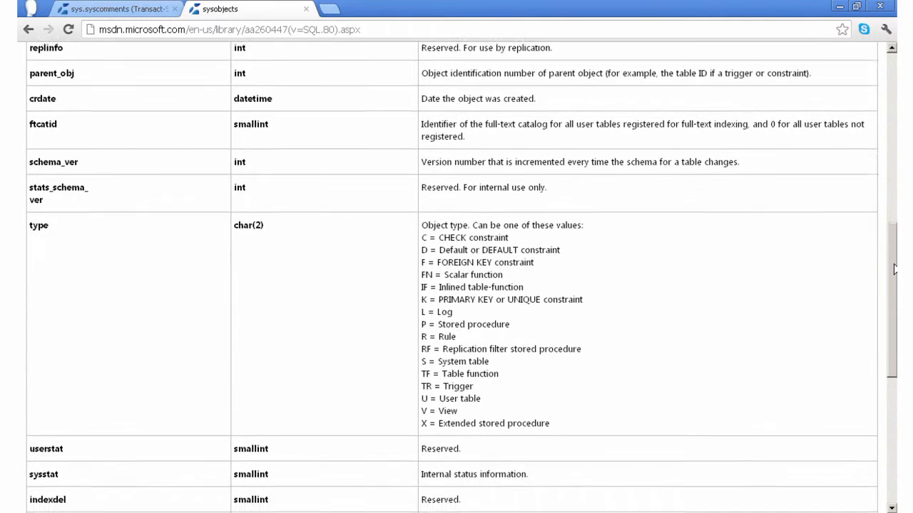
{"action": "scroll", "scroll_direction": "down", "scroll_amount": 3}
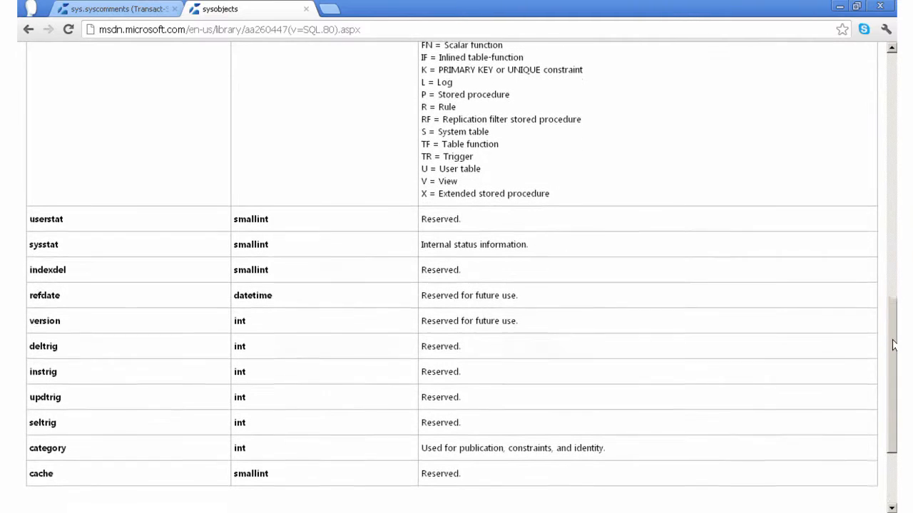
{"action": "scroll", "scroll_direction": "down", "scroll_amount": 3}
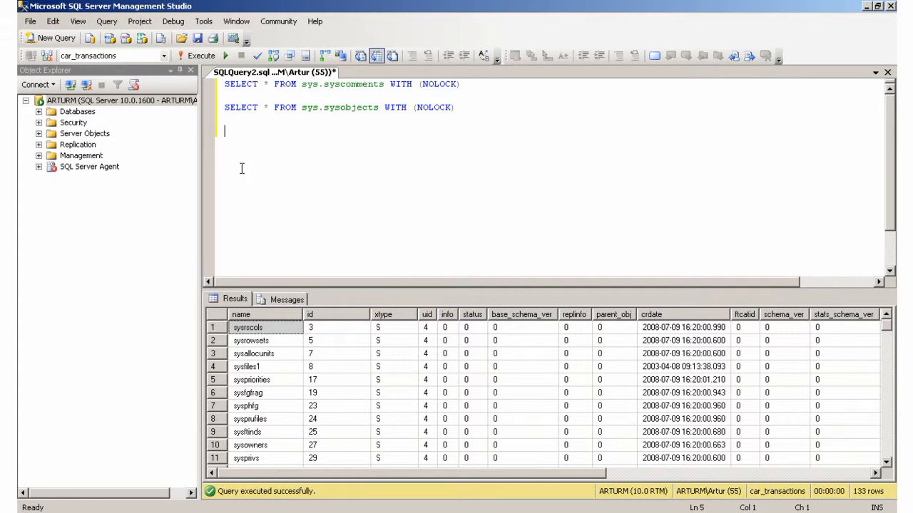
{"action": "mouse_move", "coordinate": [741, 187]}
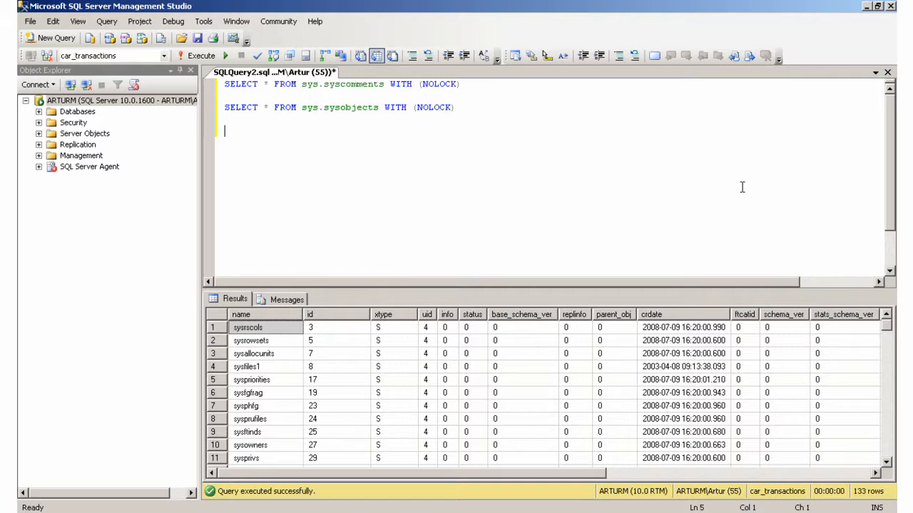
Write IF OBJECT_ID('__FindText') IS NOT NULL DROP PROCEDURE __FindText; below the SELECTs
{"action": "type", "text": "IF OBJECT_ID('__F"}
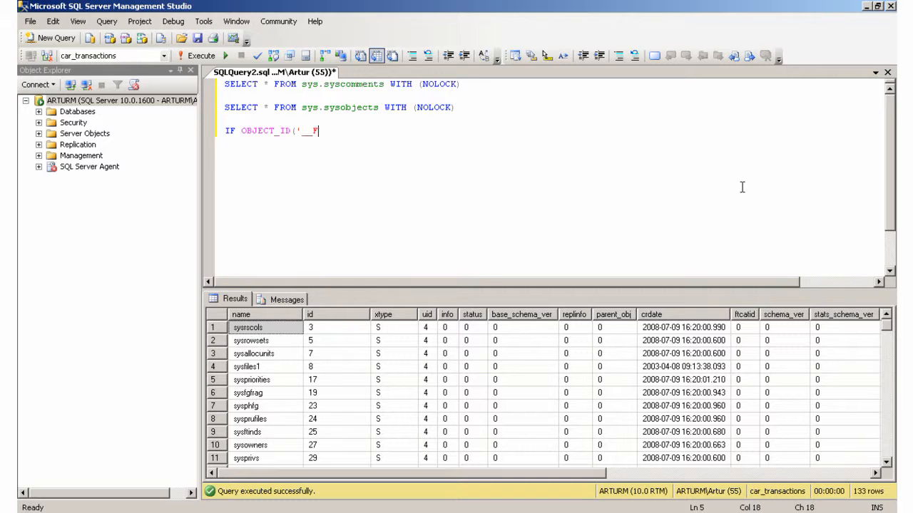
{"action": "type", "text": "FindText') IS NOT NU"}
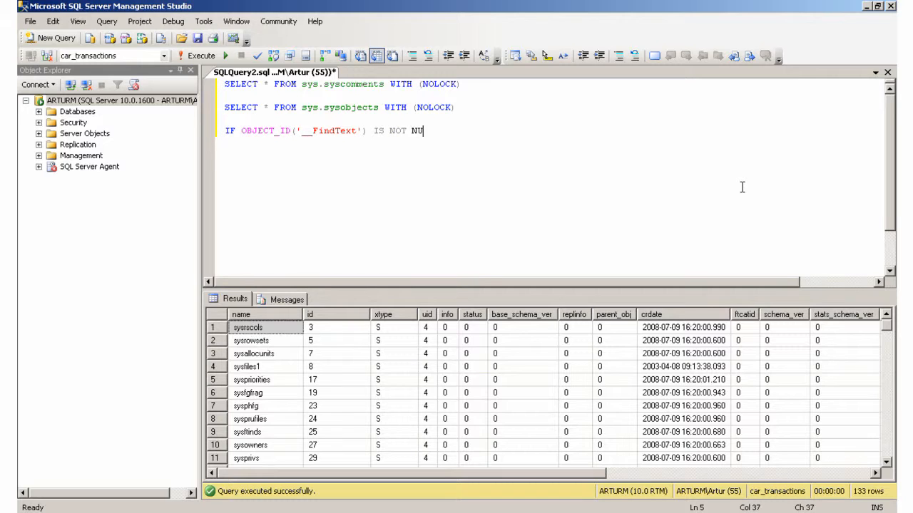
{"action": "type", "text": "LL"}
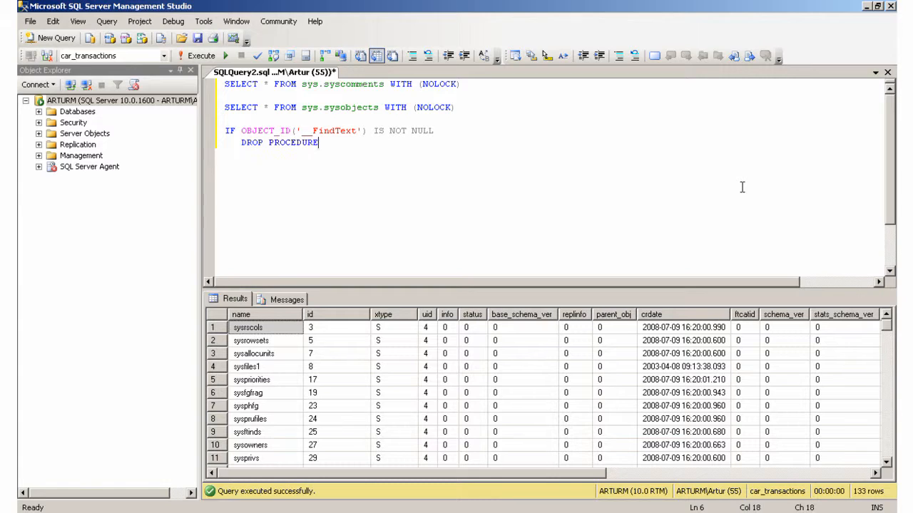
{"action": "type", "text": "__FindText;"}
{"action": "left_click", "coordinate": [552, 176]}
{"action": "type", "text": "CREATE PROCEDURE __FindText @query varchar"}
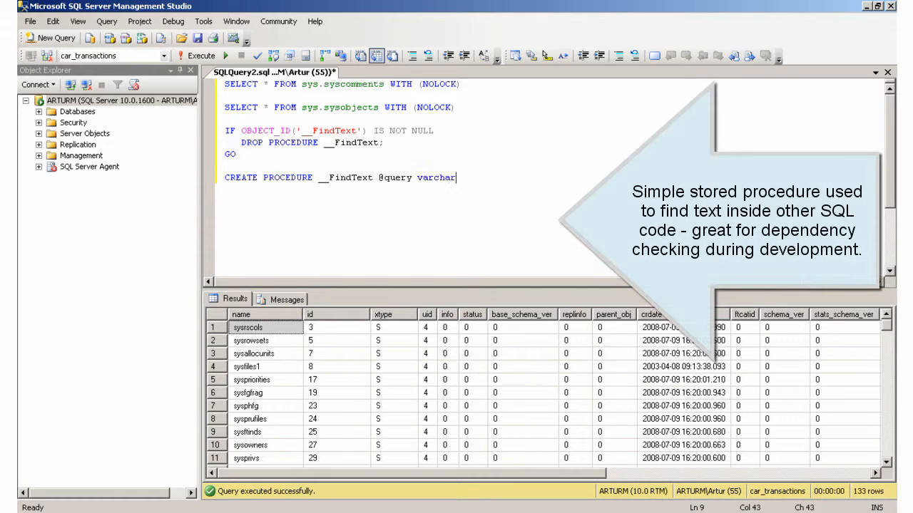
{"action": "type", "text": "(100)"}
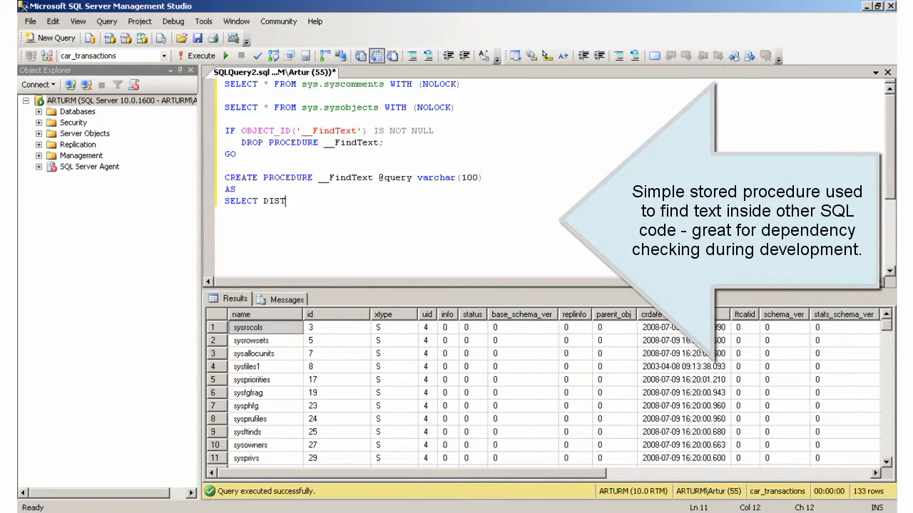
{"action": "type", "text": "INCT so.name, so.type"}
{"action": "type", "text": "INNER JOIN sys."}
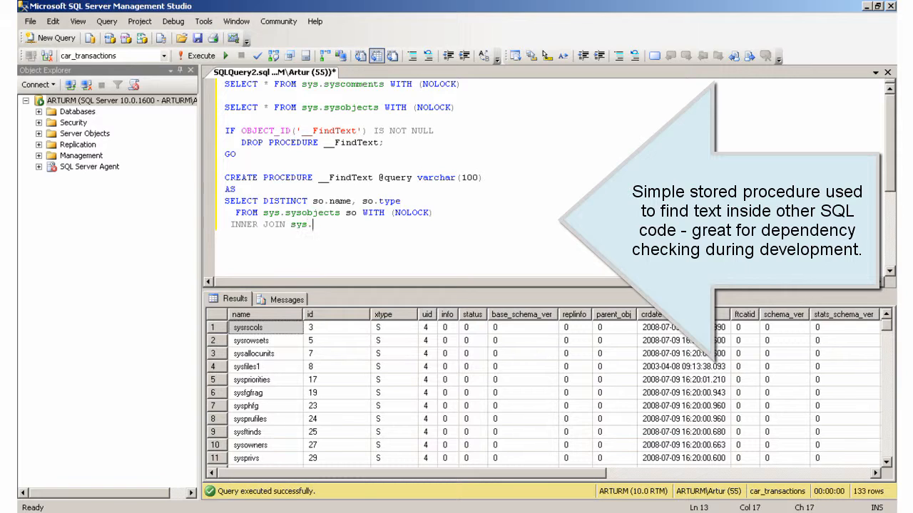
{"action": "type", "text": "syscomments sc WITH (NOLOCK"}
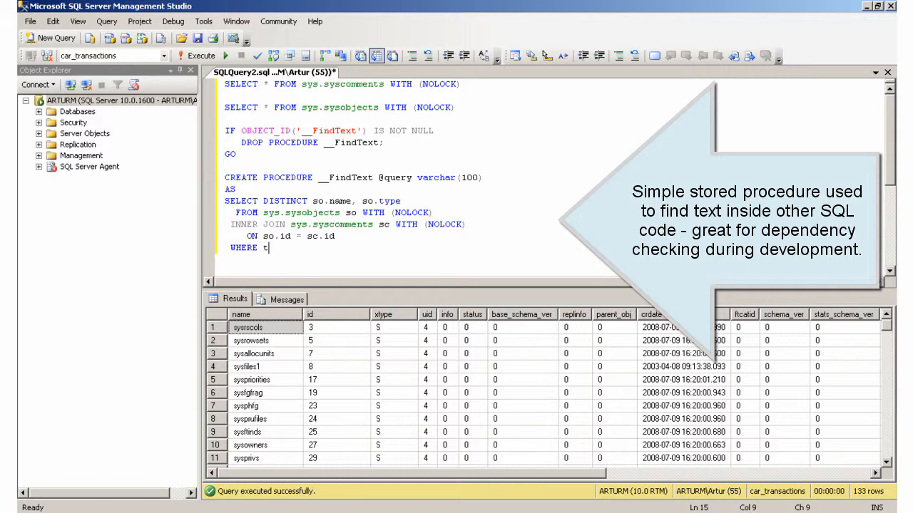
{"action": "type", "text": "ext LIKE '%' + @query + '%"}
{"action": "type", "text": "sp_helptext ''"}
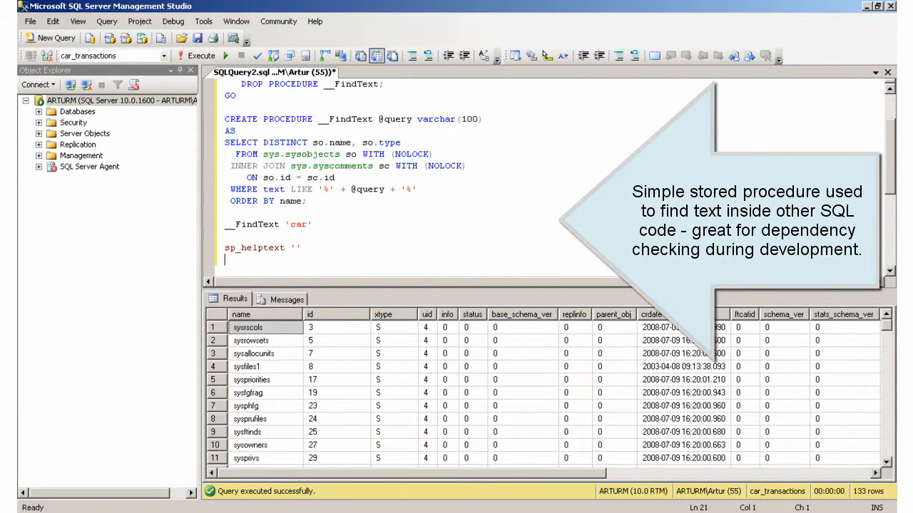
{"action": "mouse_move", "coordinate": [358, 219]}
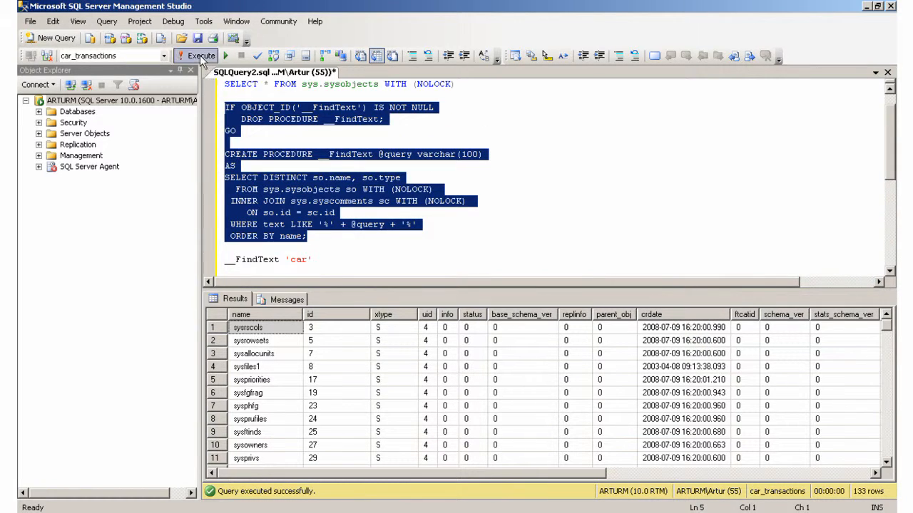
Execute the script to create __FindText and list six 'car' matches, then put sp_select inside the sp_helptext quotes
{"action": "left_click", "coordinate": [201, 56]}
{"action": "type", "text": "sp_helptext ''"}
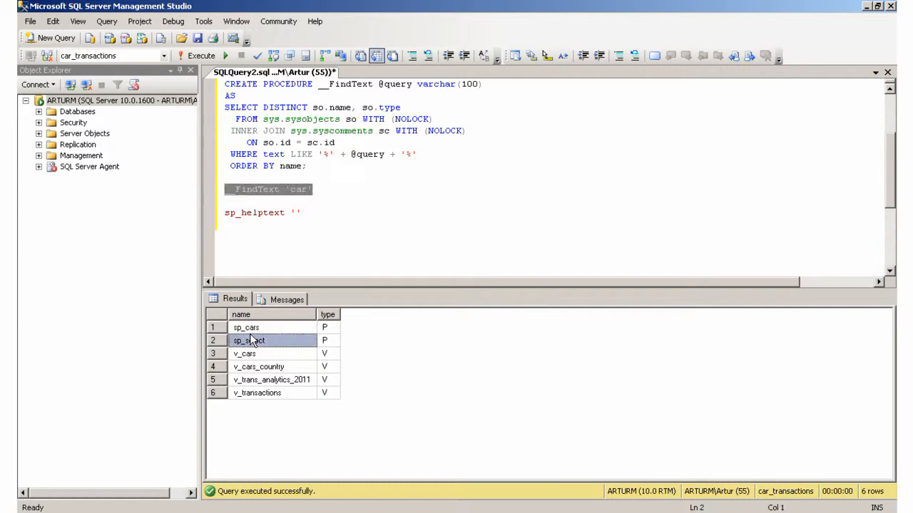
{"action": "left_click", "coordinate": [294, 212]}
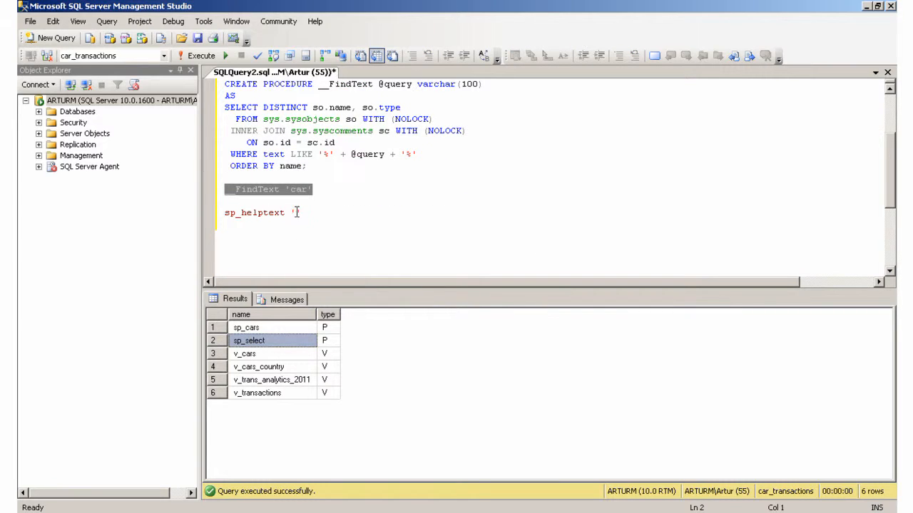
{"action": "type", "text": "sp_select'"}
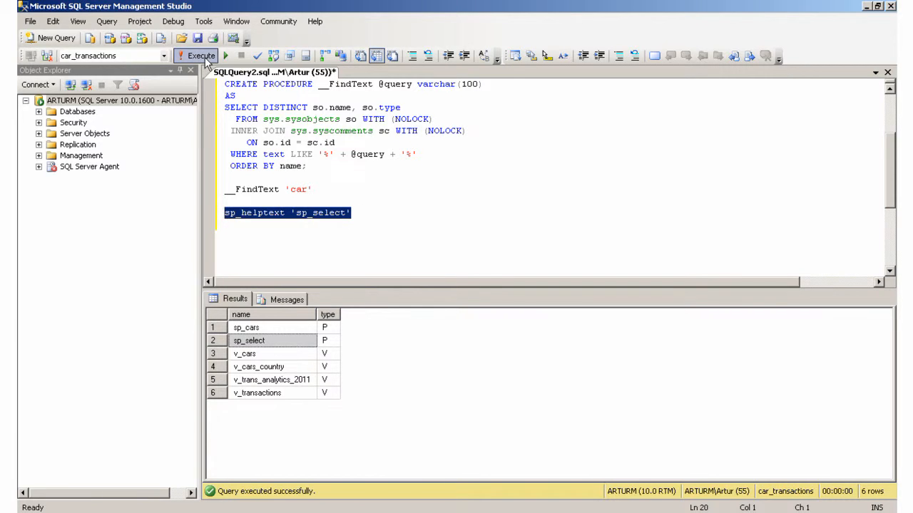
Run sp_helptext 'sp_select' to show its 14-line definition, then start a new blank query window
{"action": "left_click", "coordinate": [187, 55]}
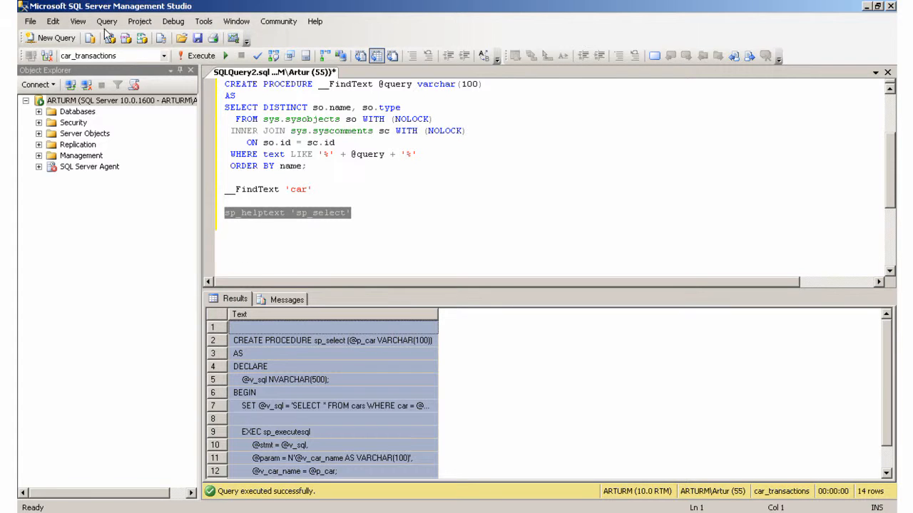
{"action": "left_click", "coordinate": [43, 37]}
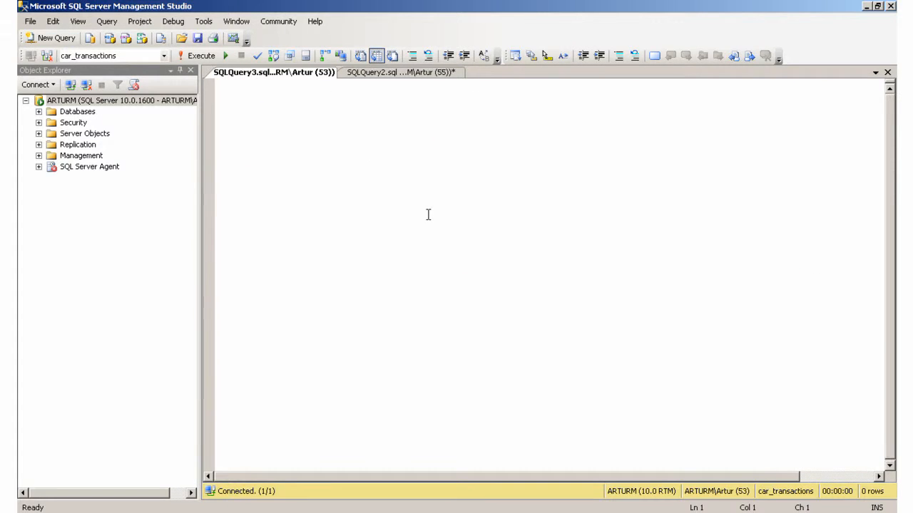